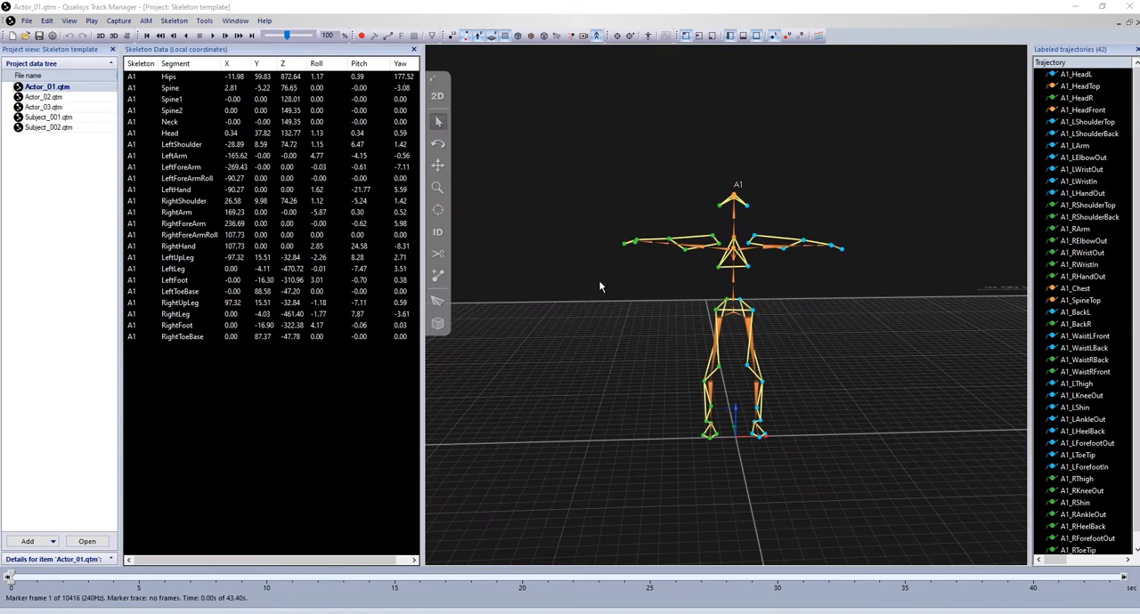
pyautogui.moveTo(556, 251)
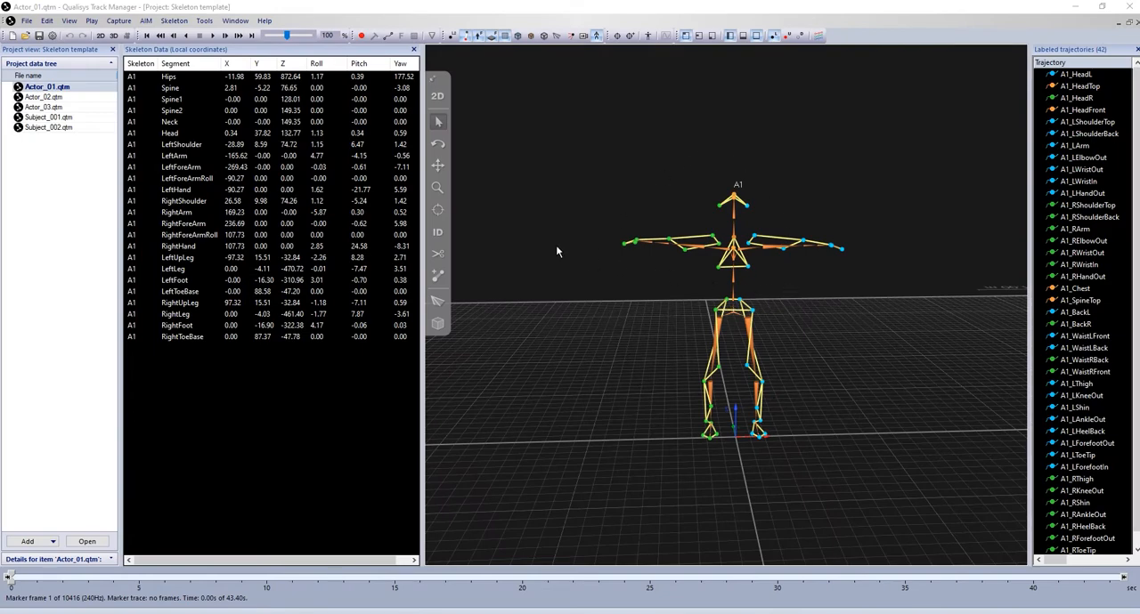
pyautogui.moveTo(25, 149)
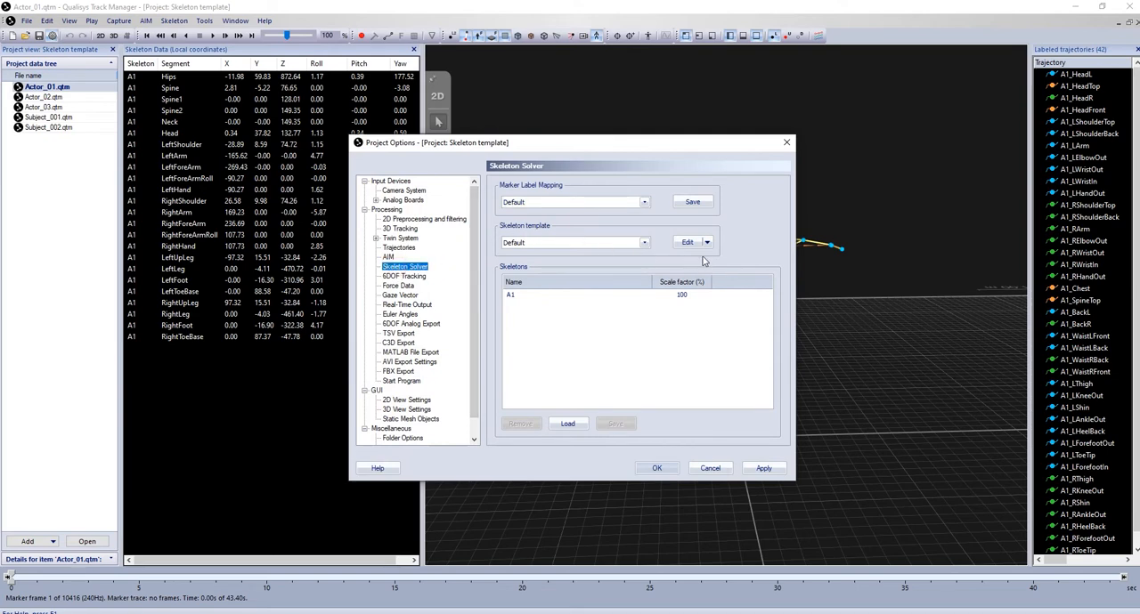
# Generate a skeleton template from A1 named Template_1 for editing
pyautogui.click(687, 242)
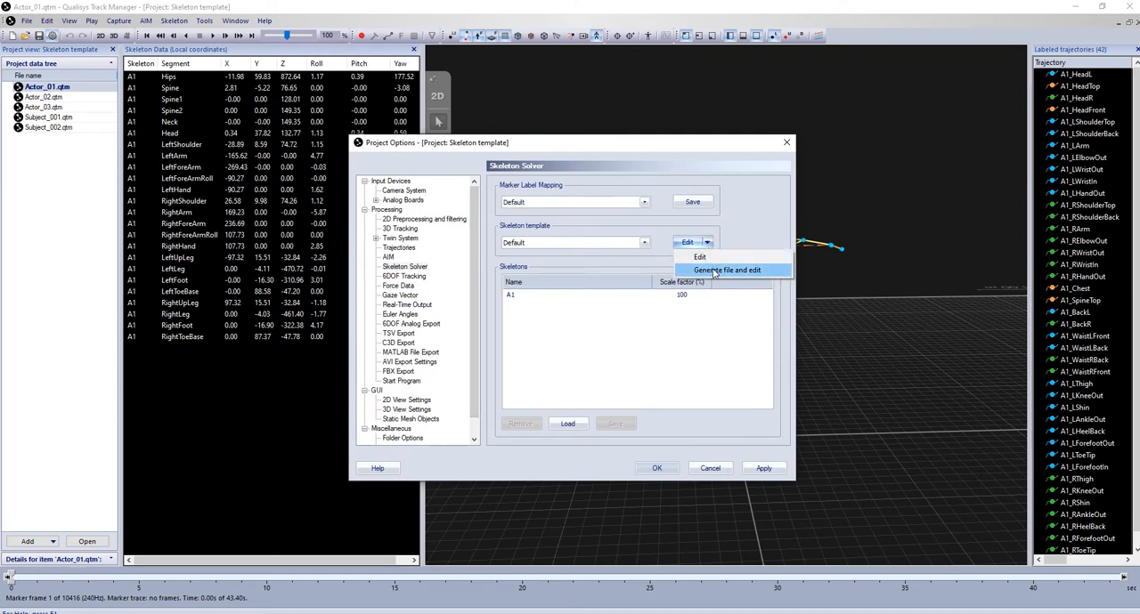
pyautogui.click(728, 270)
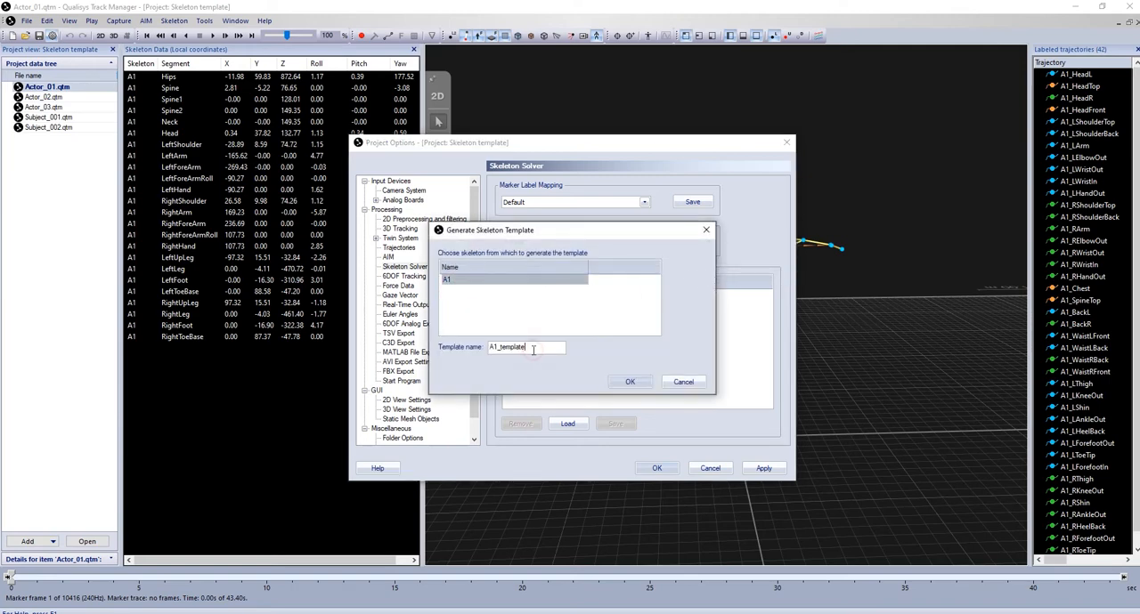
pyautogui.write('Templ')
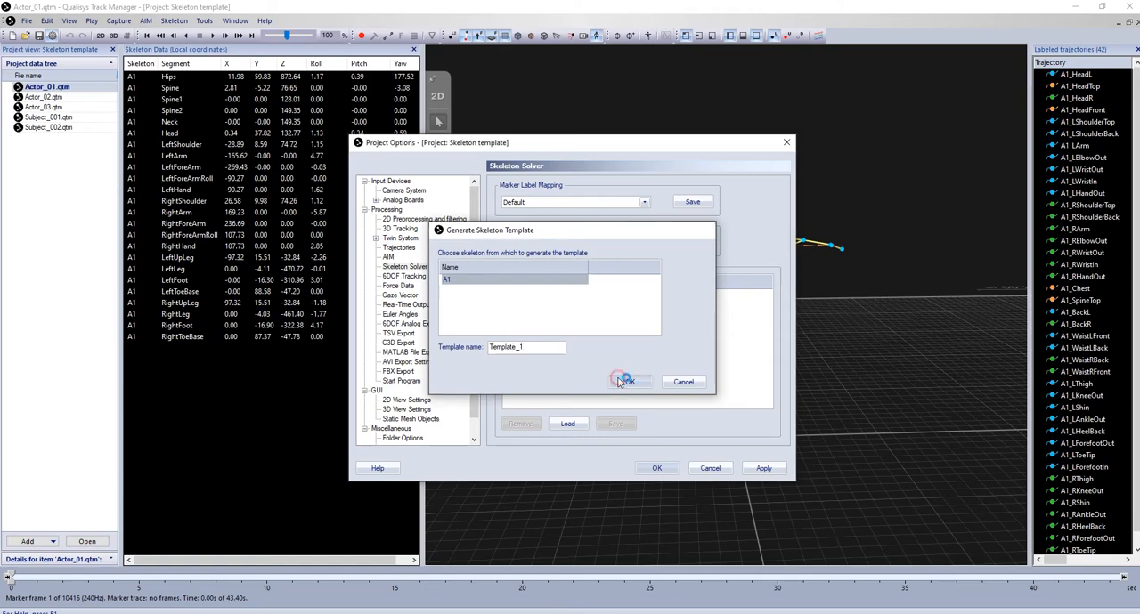
# Open Template_1.xml in Notepad and set the LAnkleOut and RAnkleOut weights to 3
pyautogui.click(626, 381)
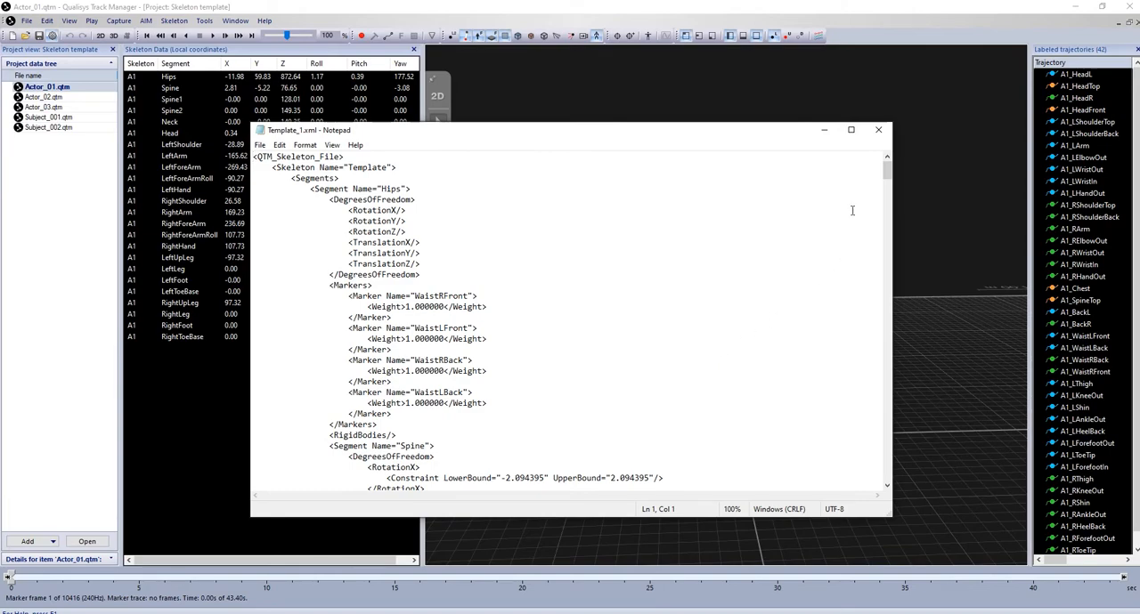
pyautogui.scroll(-3)
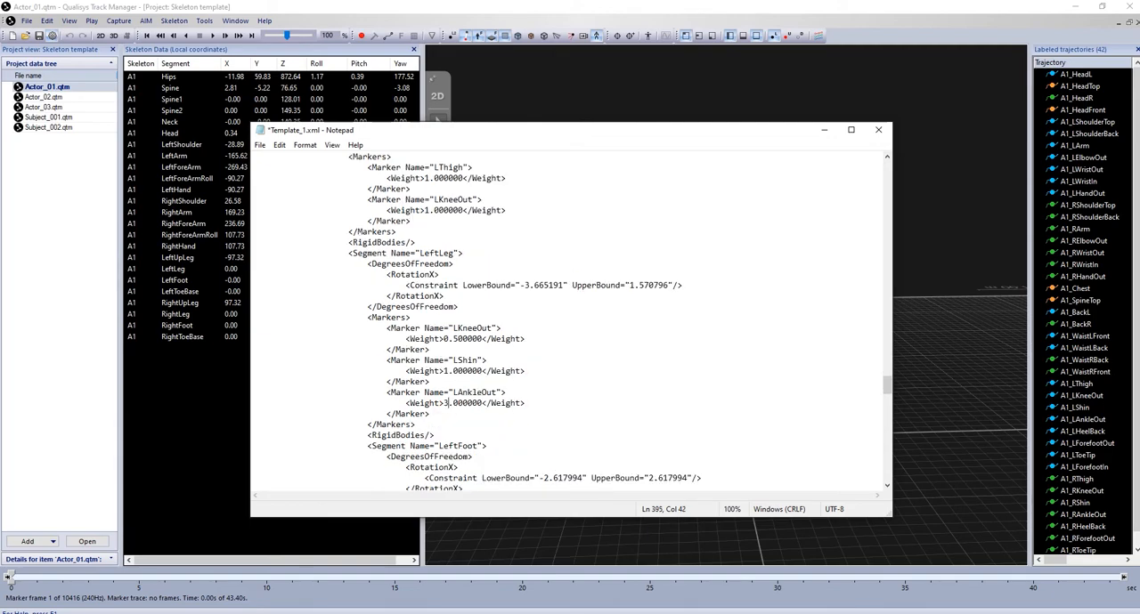
pyautogui.scroll(-3)
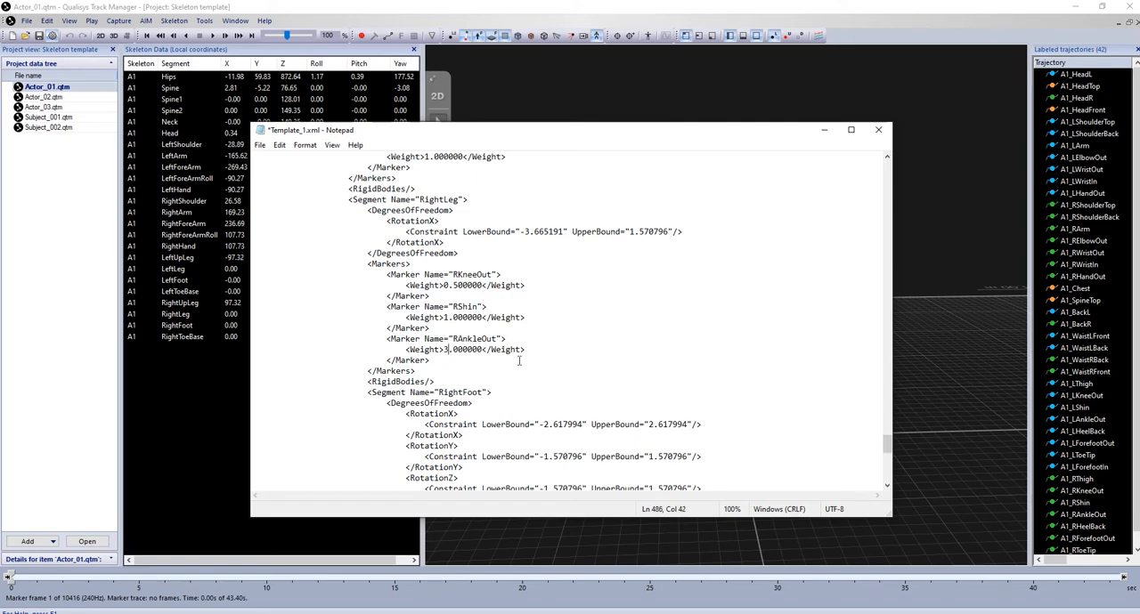
pyautogui.click(878, 130)
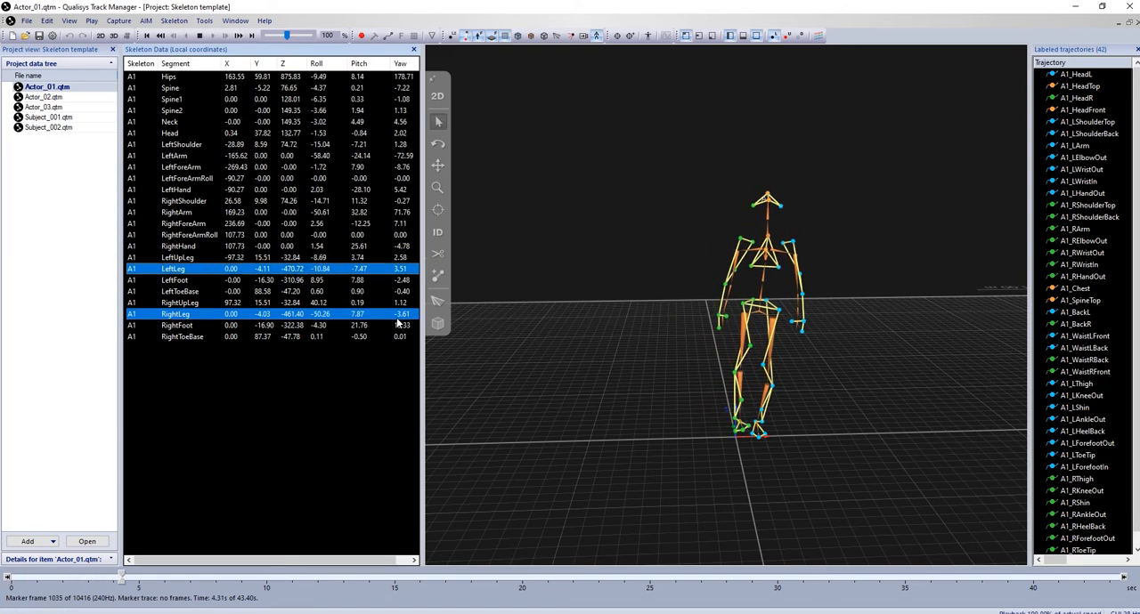
# Open Actor_02.qtm and display skeleton A2's segment data table
pyautogui.click(43, 97)
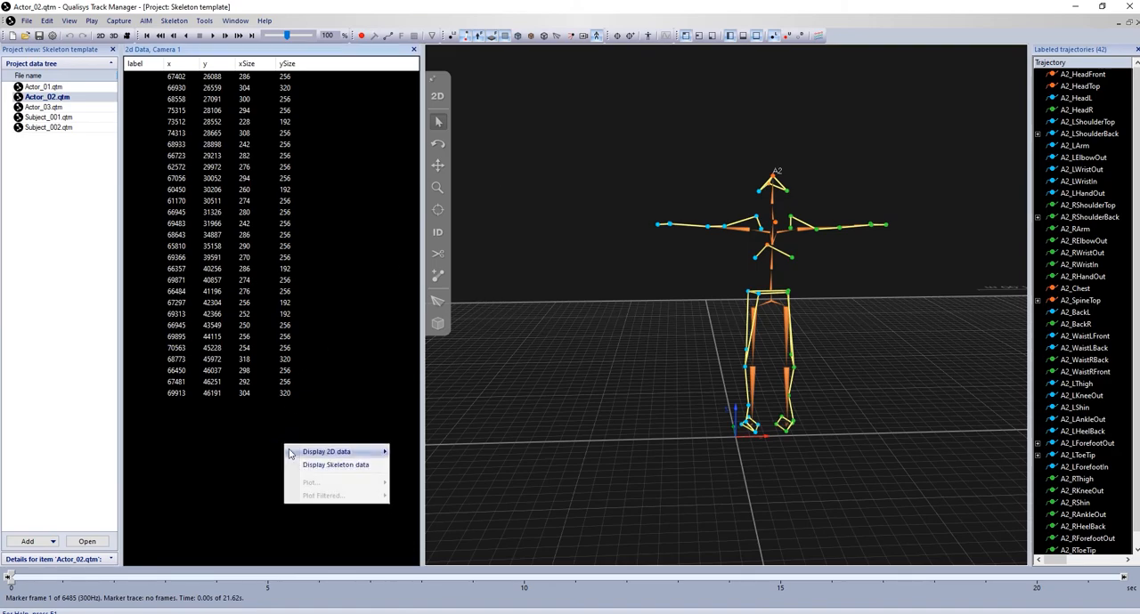
pyautogui.click(336, 465)
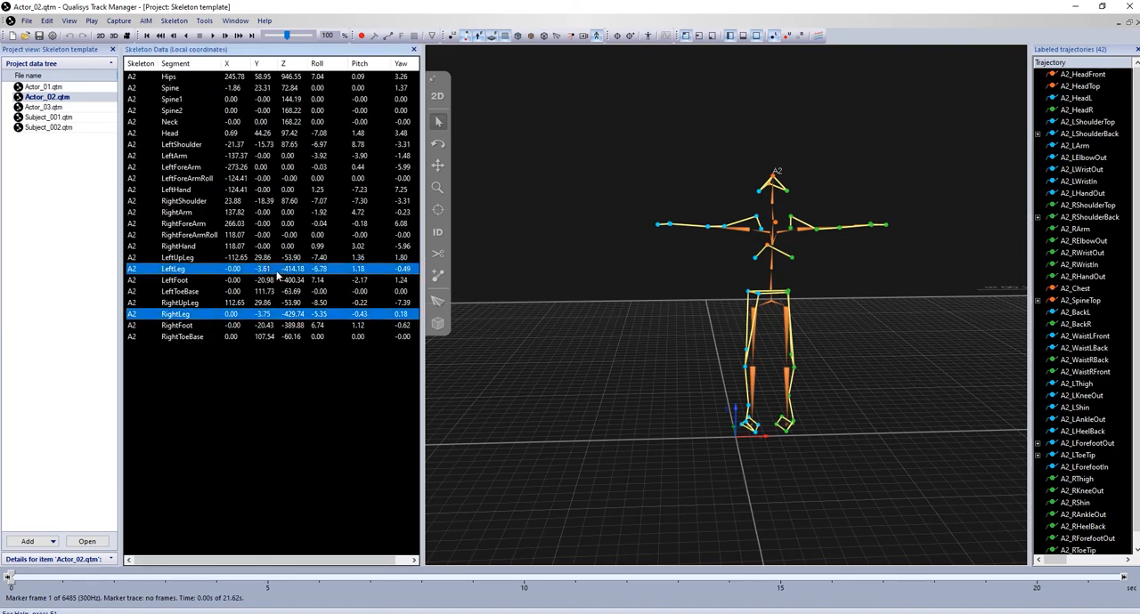